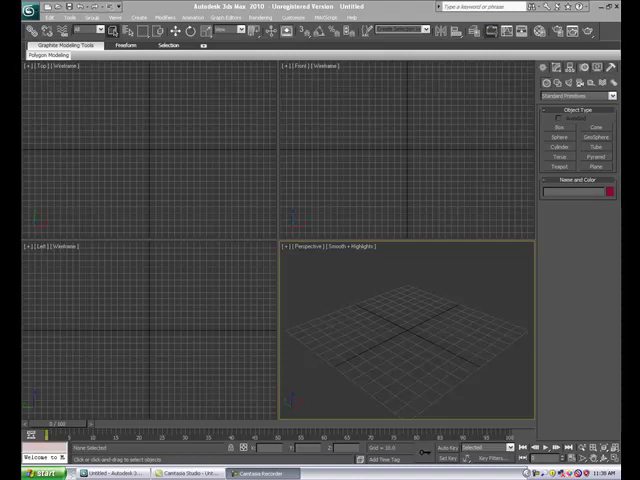
pyautogui.moveTo(438, 256)
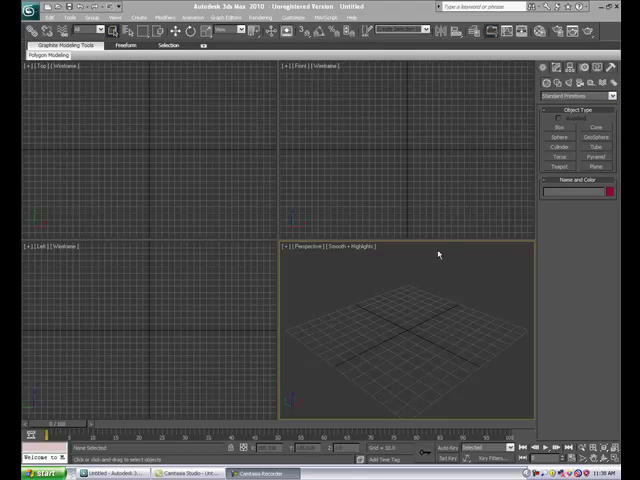
pyautogui.moveTo(422, 276)
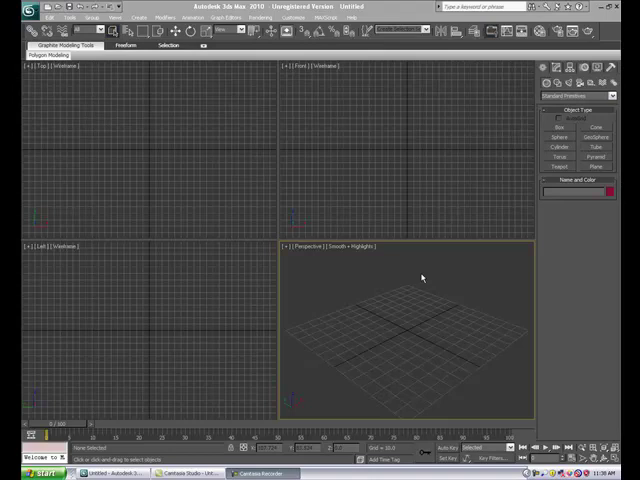
pyautogui.moveTo(406, 264)
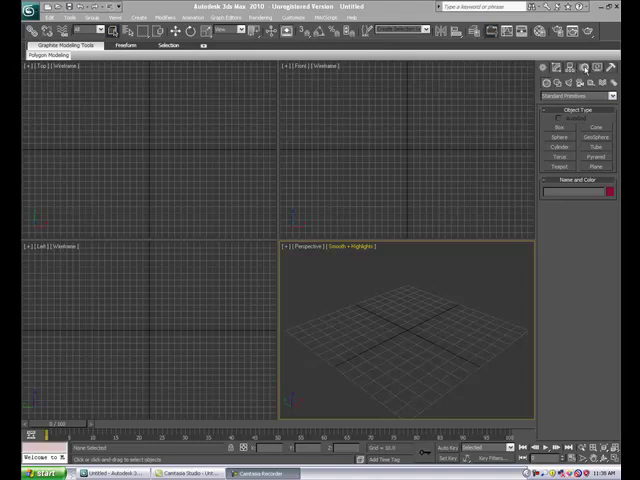
# - Show the Motion panel with controller parameters and trajectory options
pyautogui.click(564, 84)
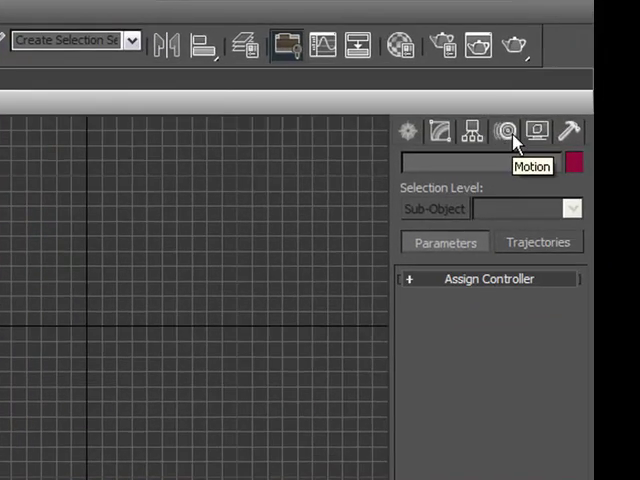
pyautogui.moveTo(436, 284)
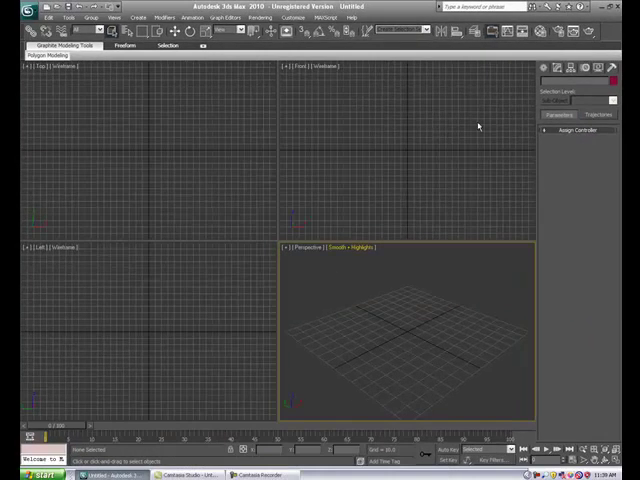
pyautogui.moveTo(168, 290)
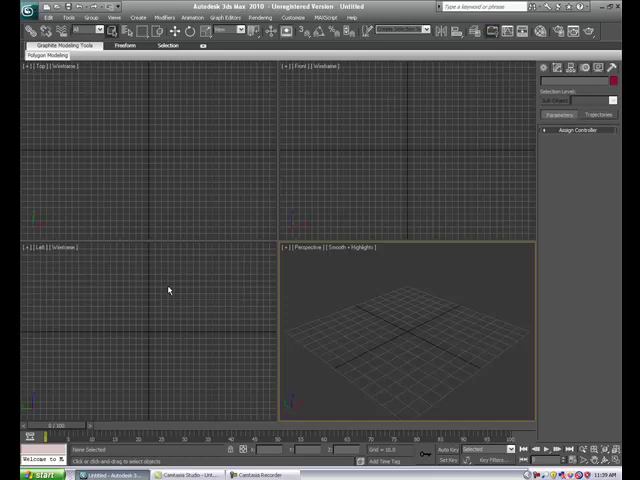
pyautogui.moveTo(128, 188)
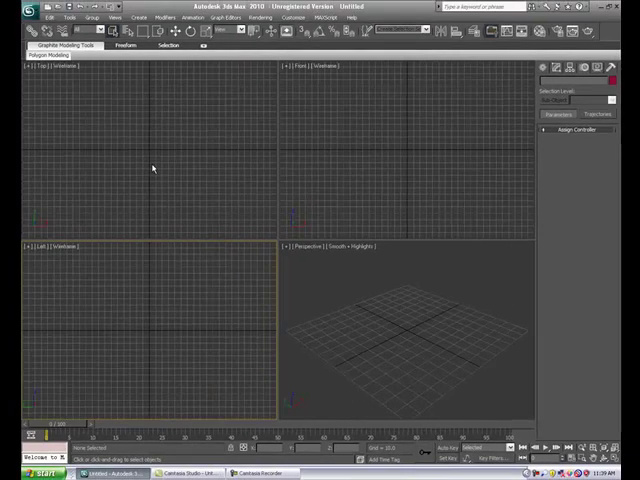
pyautogui.moveTo(168, 292)
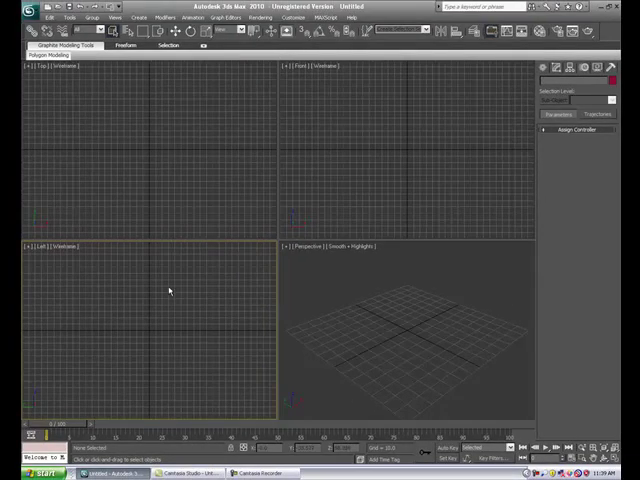
pyautogui.moveTo(194, 340)
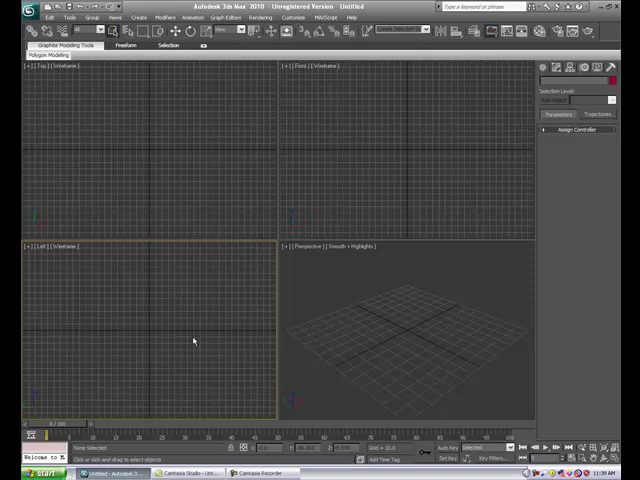
pyautogui.moveTo(204, 128)
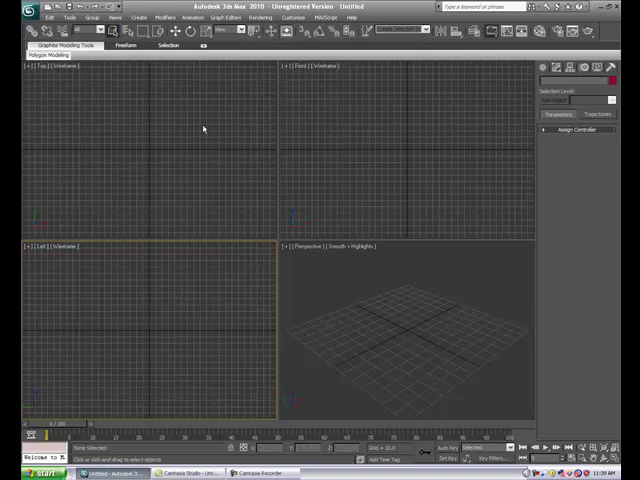
pyautogui.moveTo(200, 116)
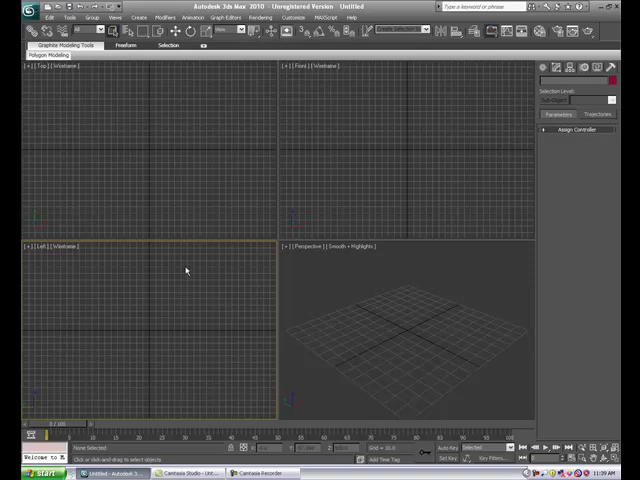
pyautogui.moveTo(214, 304)
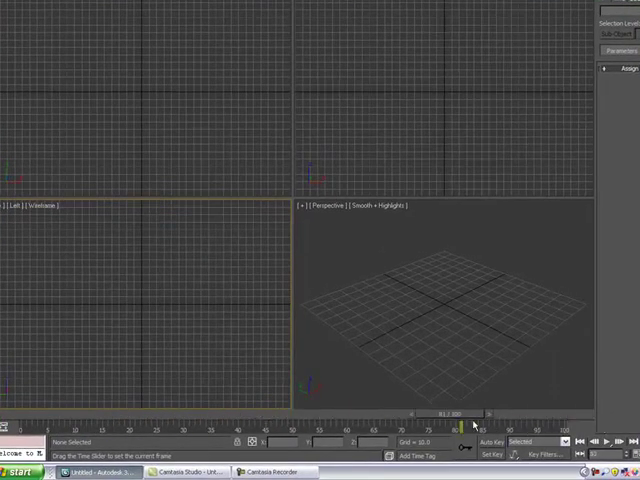
pyautogui.moveTo(462, 424); pyautogui.dragTo(204, 424)
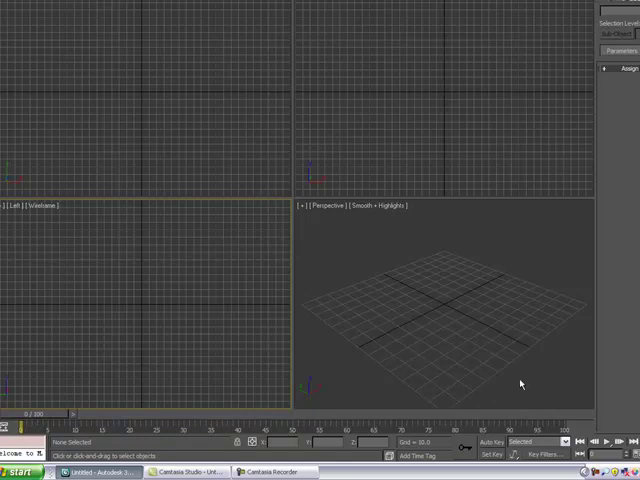
pyautogui.moveTo(452, 420)
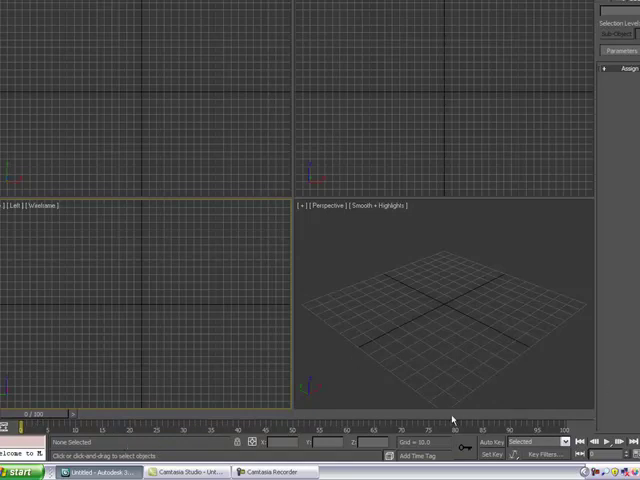
pyautogui.moveTo(324, 428)
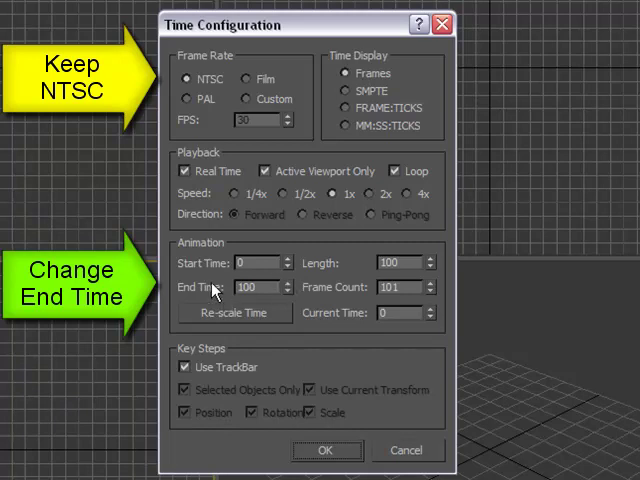
# - Set the animation End Time to 300 frames and confirm the Time Configuration
pyautogui.tripleClick(248, 288)
pyautogui.write('300')
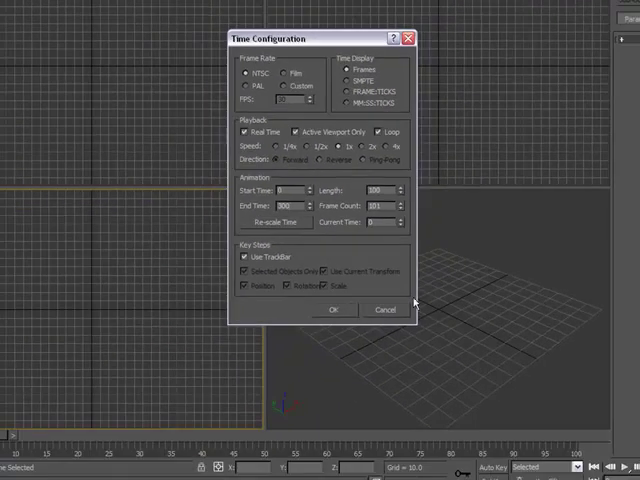
pyautogui.moveTo(604, 440)
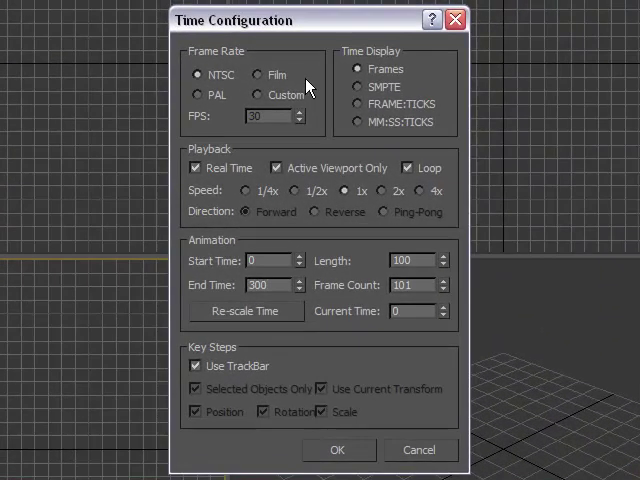
pyautogui.moveTo(268, 88)
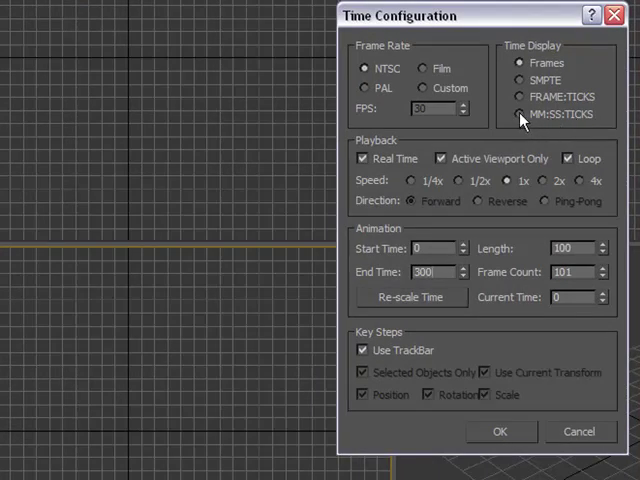
pyautogui.moveTo(500, 404)
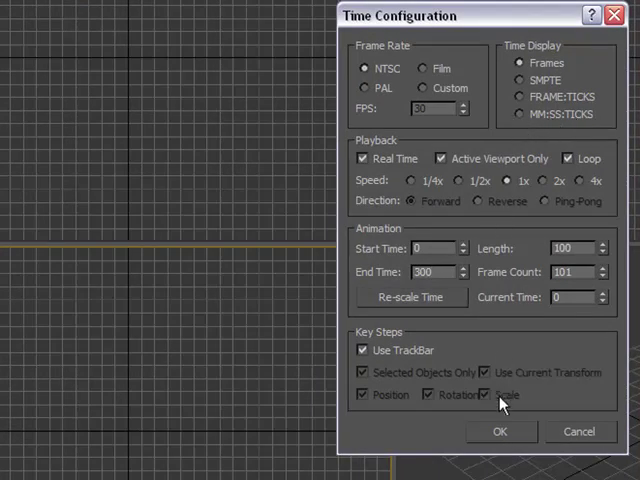
pyautogui.click(500, 432)
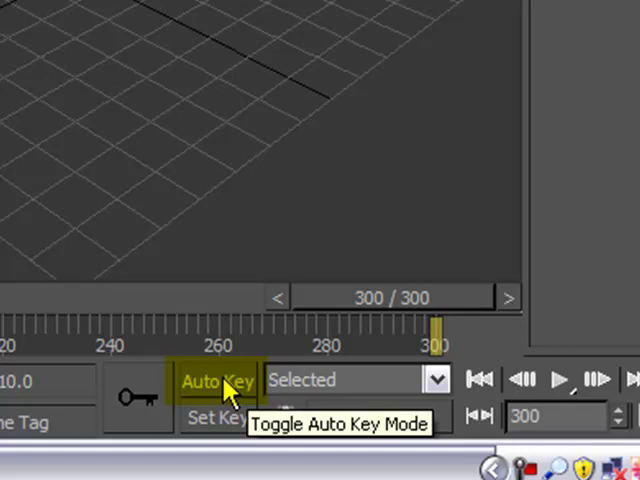
pyautogui.moveTo(22, 344)
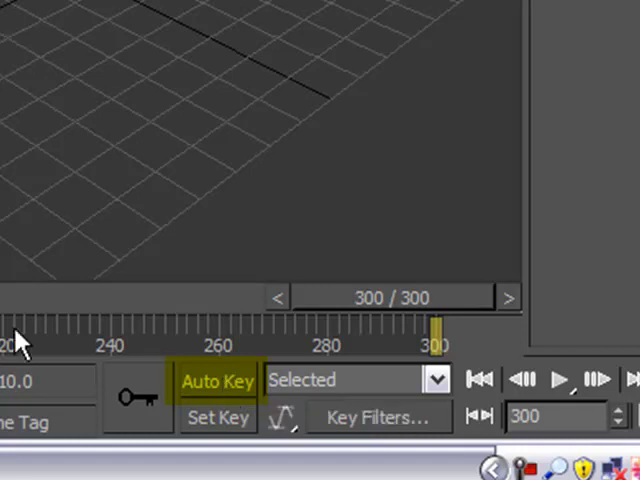
pyautogui.moveTo(190, 196)
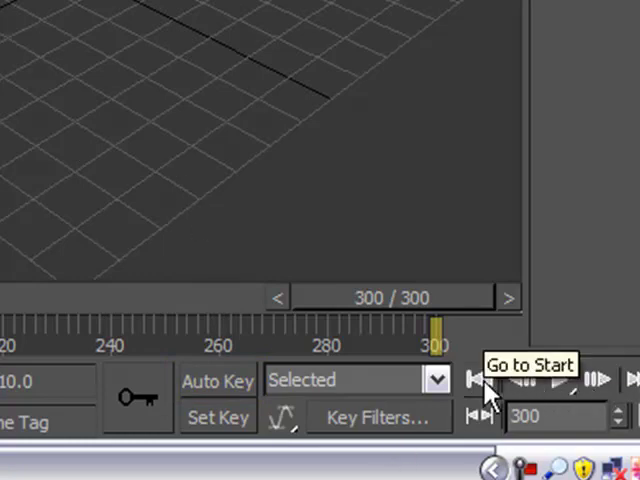
# - Rewind, play back, and scrub the time slider to around frame 152
pyautogui.click(480, 380)
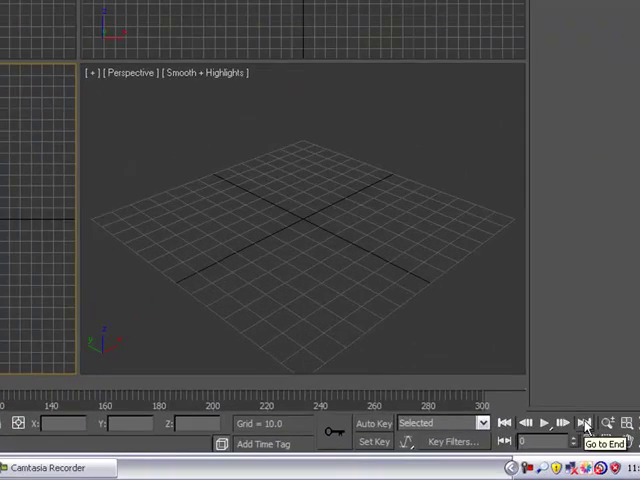
pyautogui.click(588, 422)
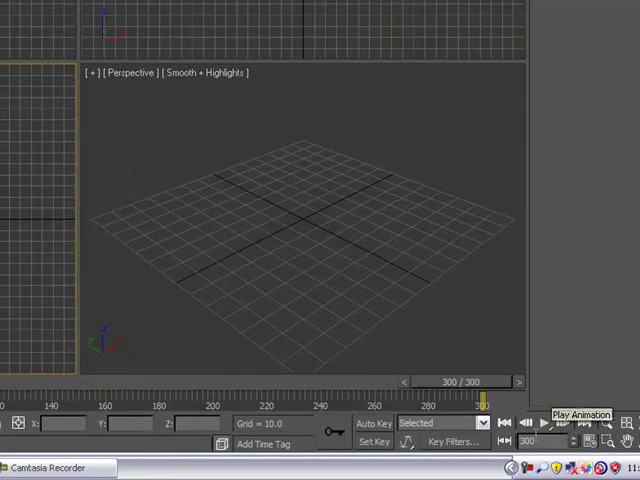
pyautogui.moveTo(410, 336)
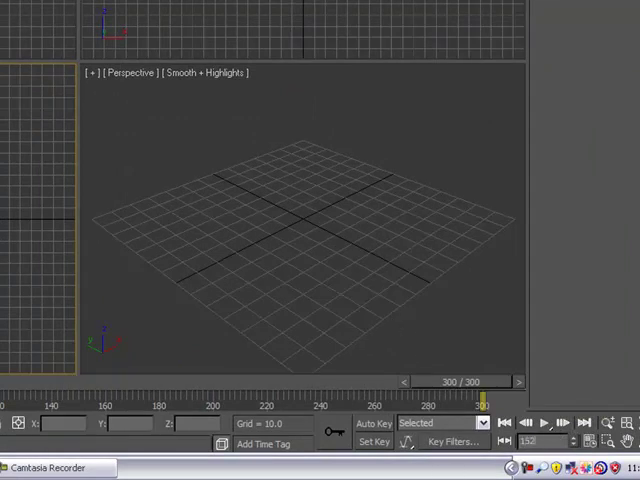
pyautogui.moveTo(480, 394); pyautogui.dragTo(84, 394)
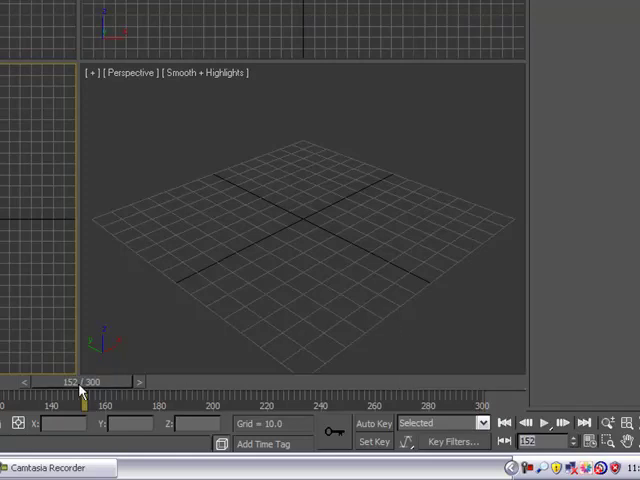
pyautogui.moveTo(116, 390)
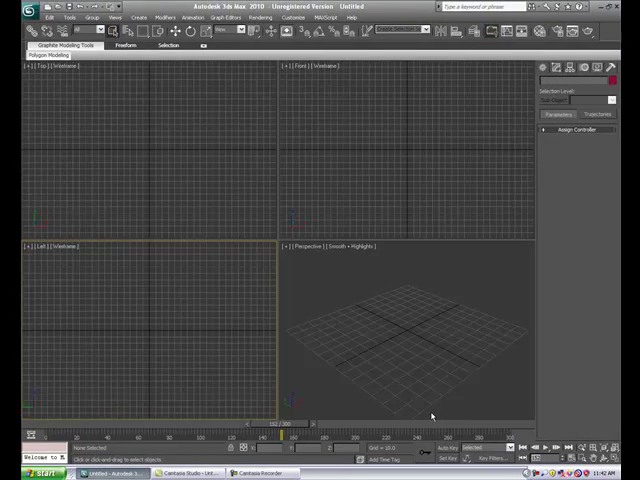
pyautogui.moveTo(424, 262)
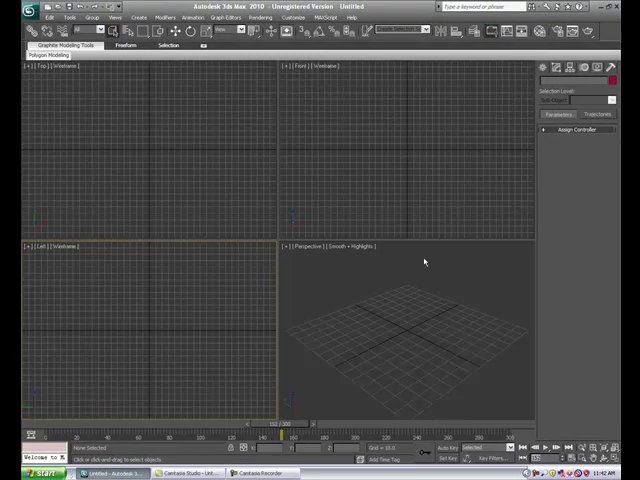
pyautogui.moveTo(180, 148)
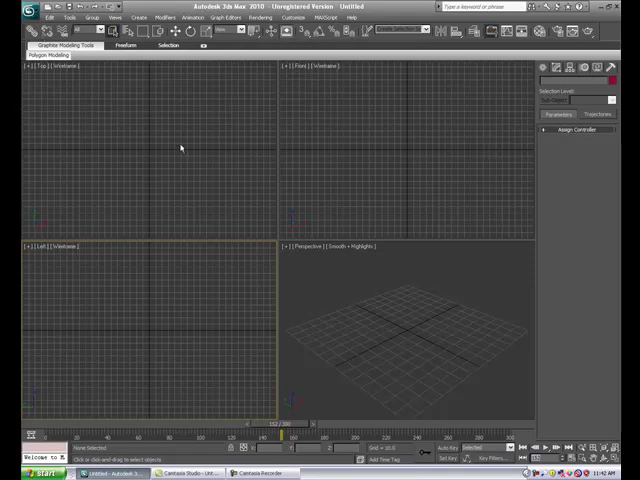
pyautogui.moveTo(400, 272)
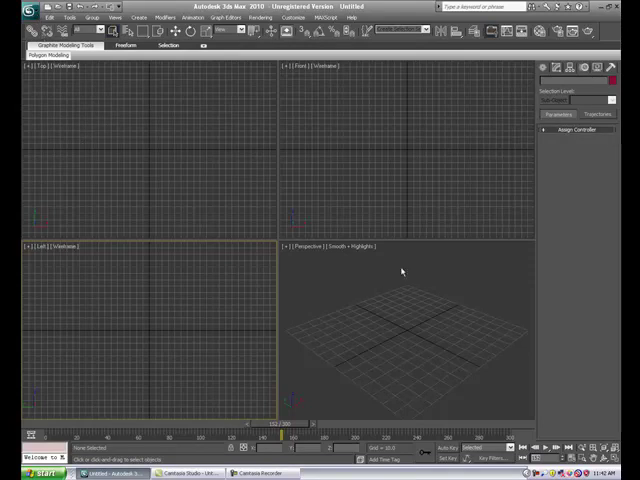
pyautogui.moveTo(398, 344)
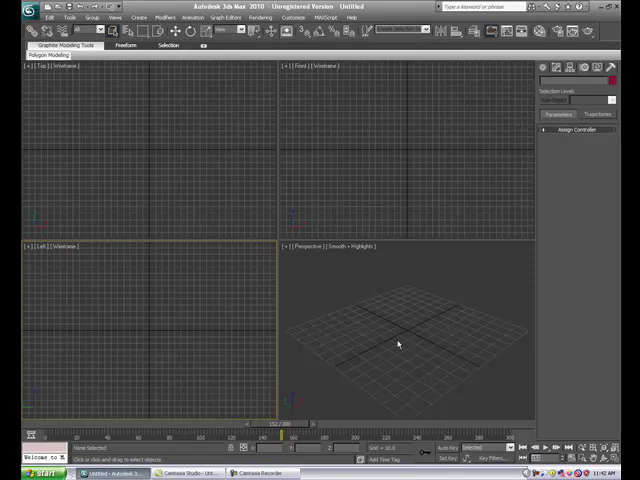
pyautogui.moveTo(372, 338)
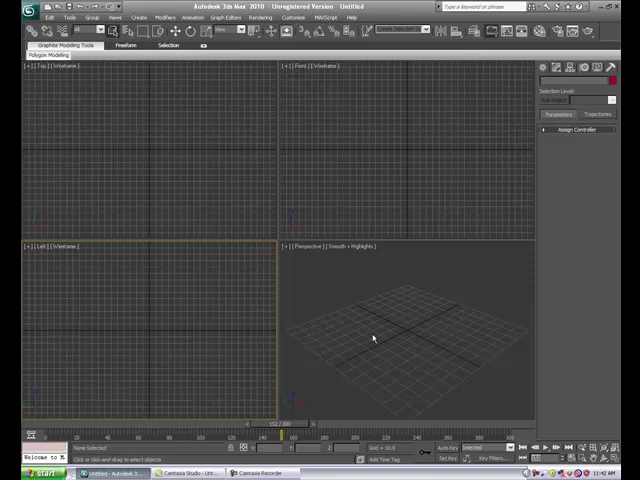